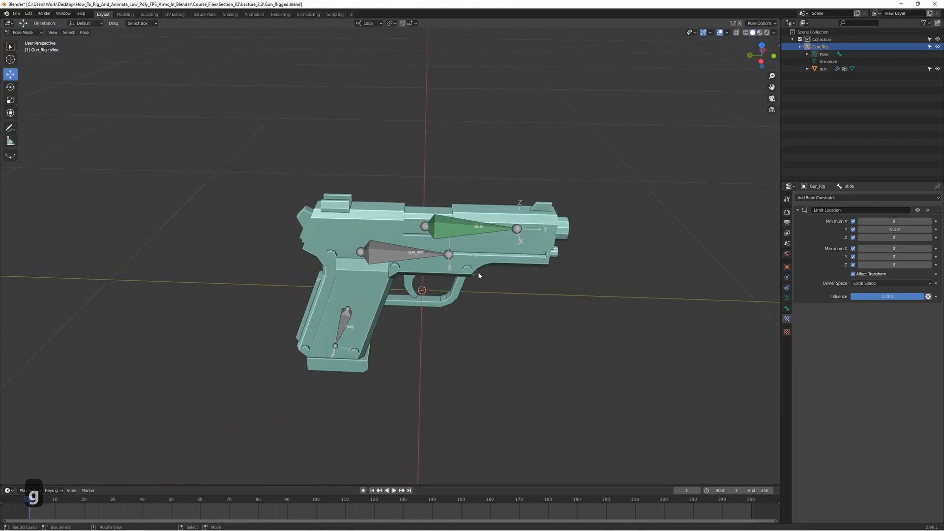
# Step: Lock the Scale X, Y, Z channels on the slide bone, then move on to the mag bone
pyautogui.press('g')
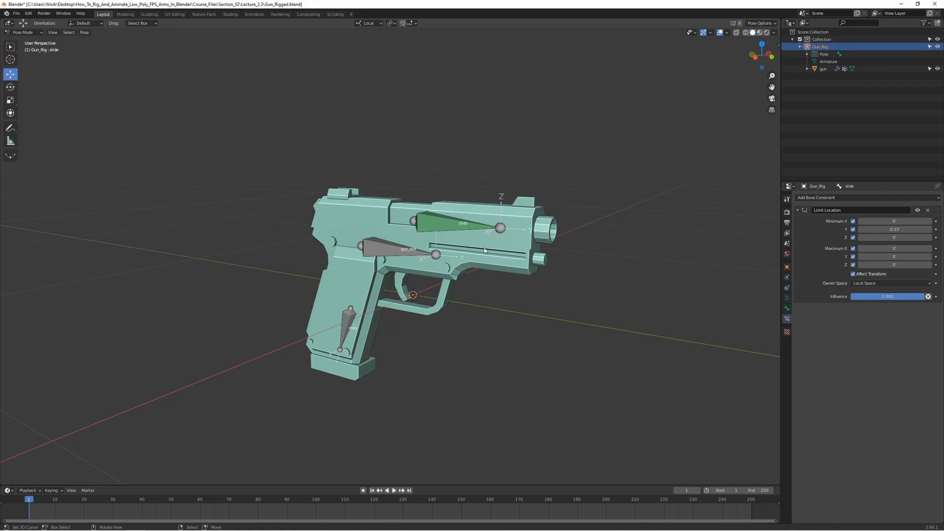
pyautogui.moveTo(594, 273)
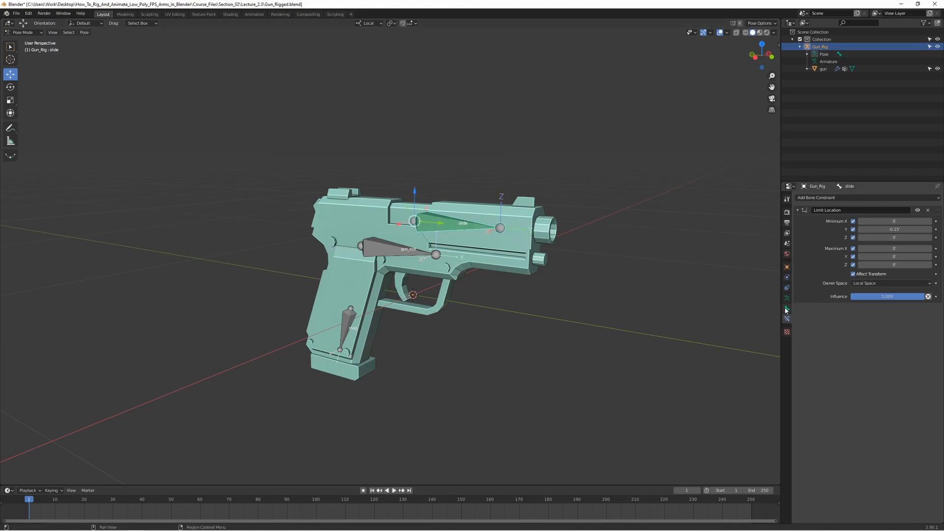
pyautogui.click(786, 298)
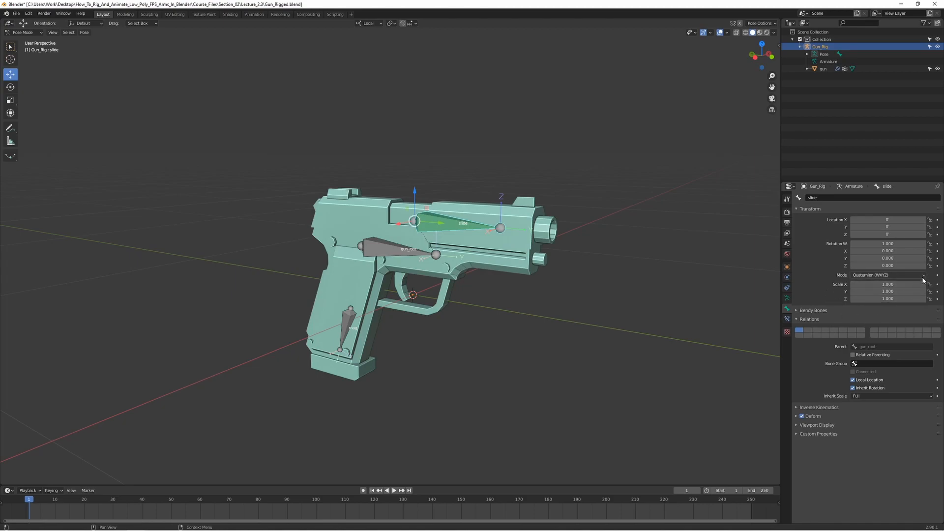
pyautogui.moveTo(704, 197)
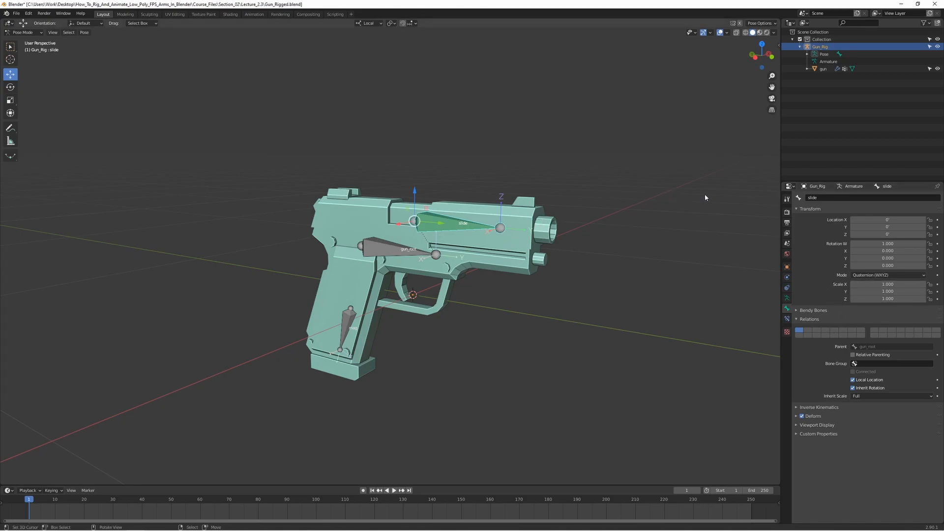
pyautogui.press('s')
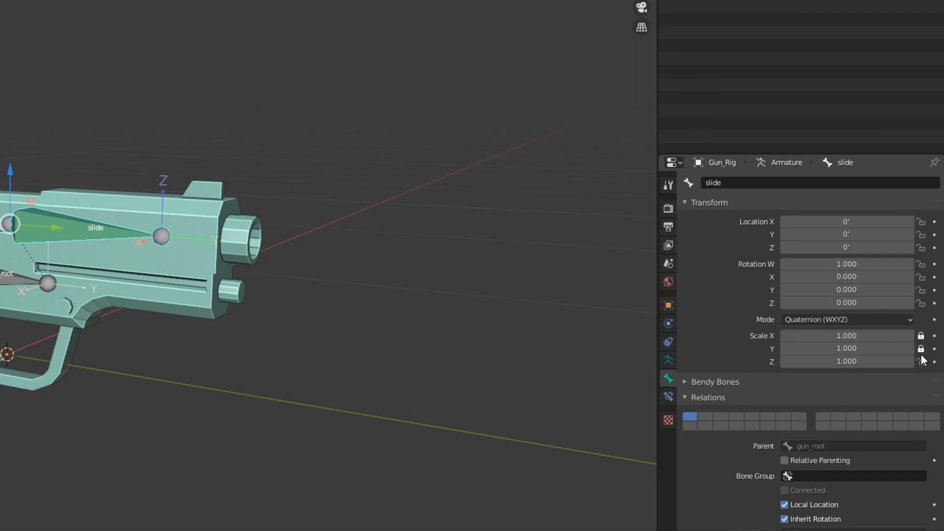
pyautogui.moveTo(846, 348)
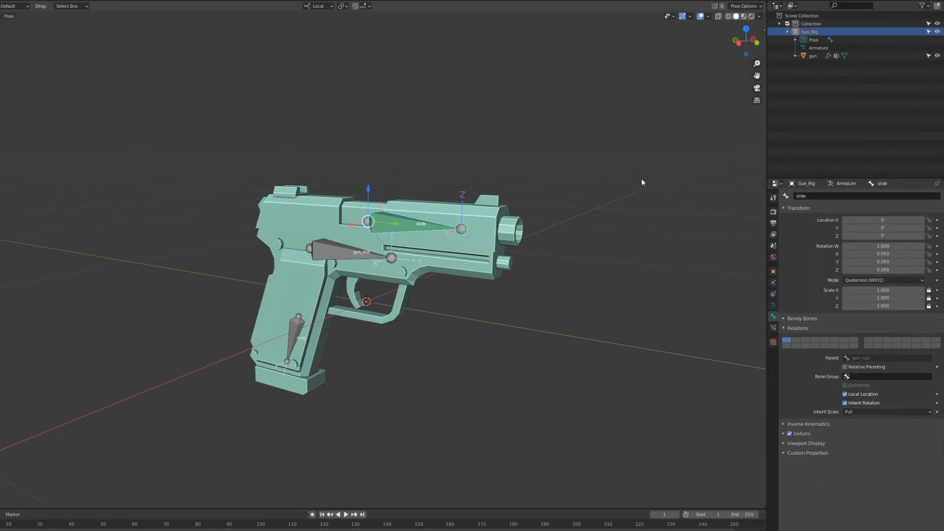
pyautogui.press('s')
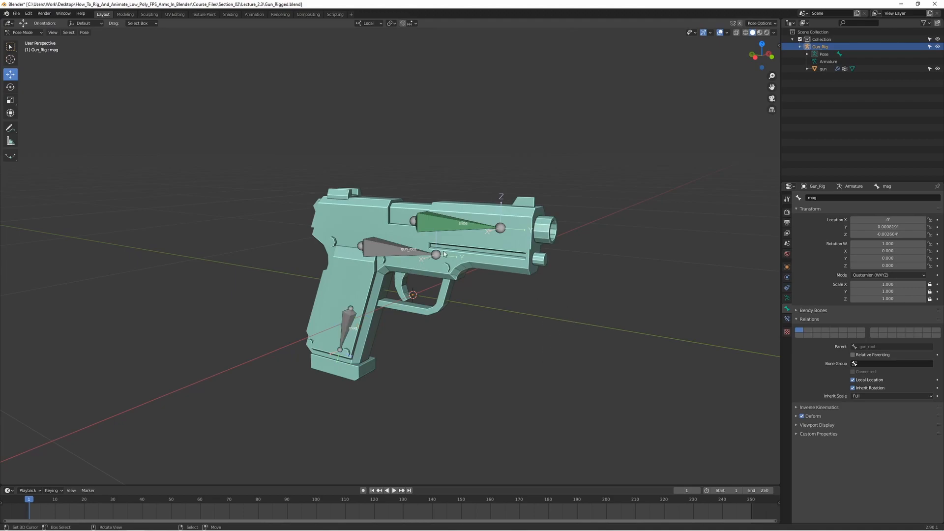
pyautogui.moveTo(445, 215)
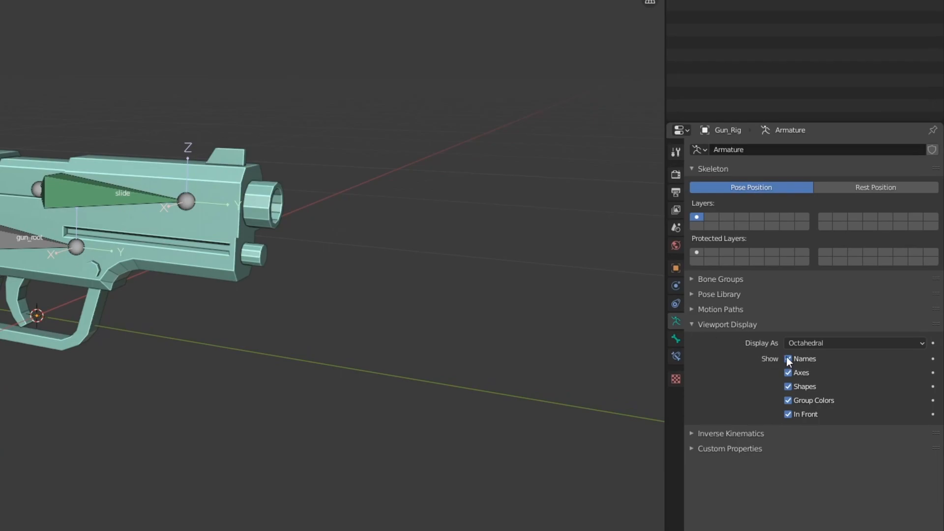
# Step: Turn off Names, Axes and In Front in the armature's Viewport Display and check from front view
pyautogui.click(788, 358)
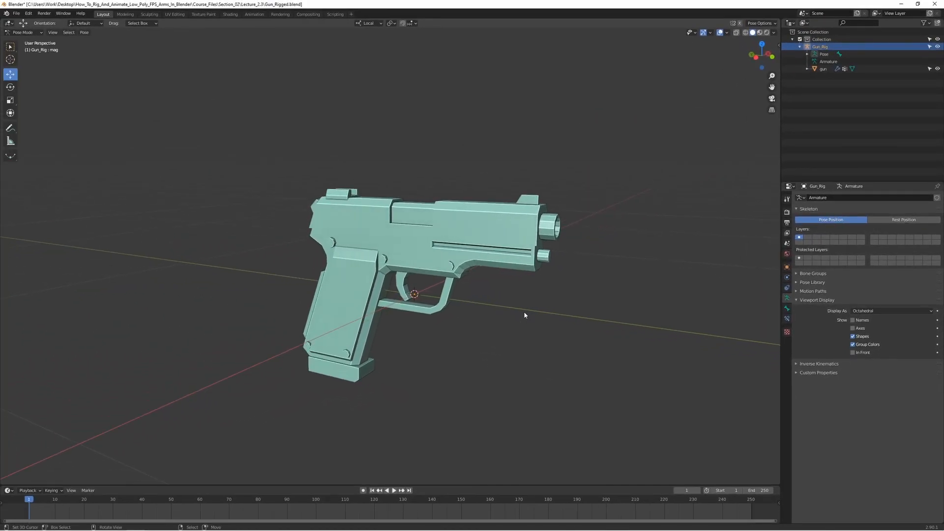
pyautogui.moveTo(464, 279)
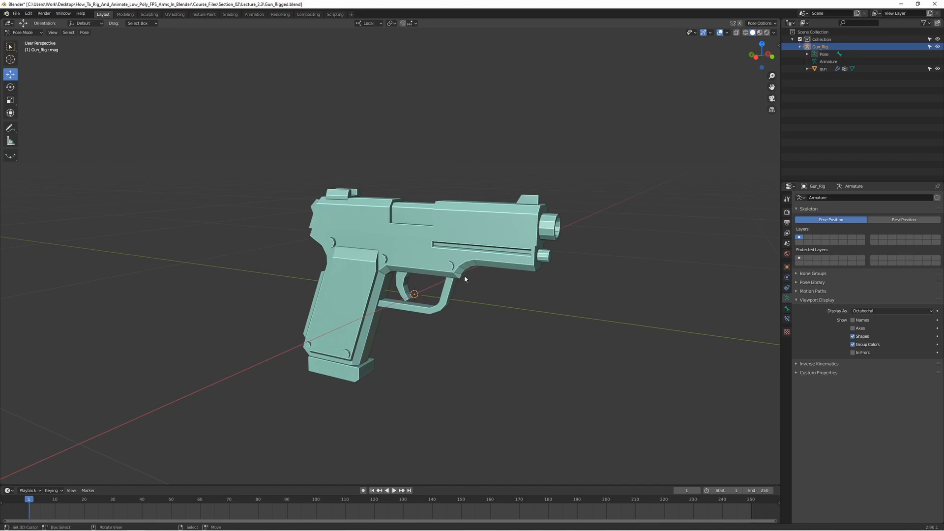
pyautogui.press('1')
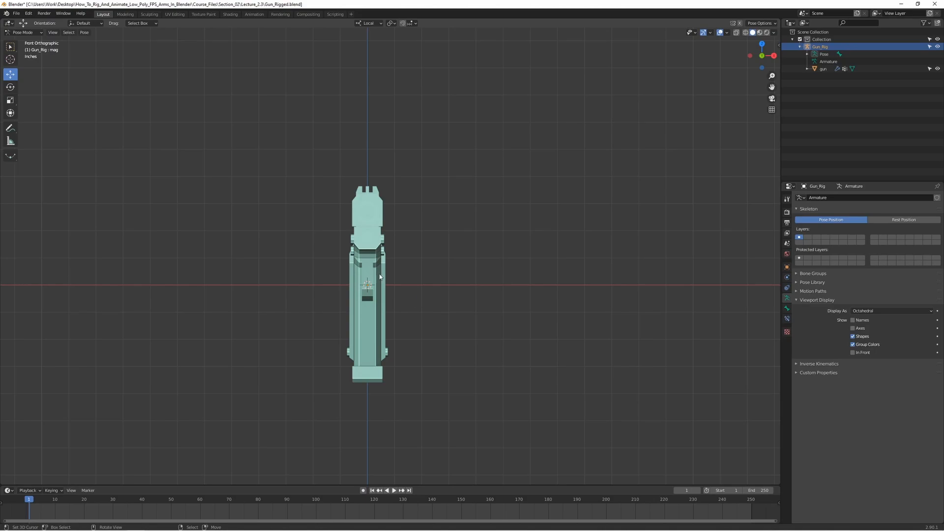
pyautogui.moveTo(402, 307)
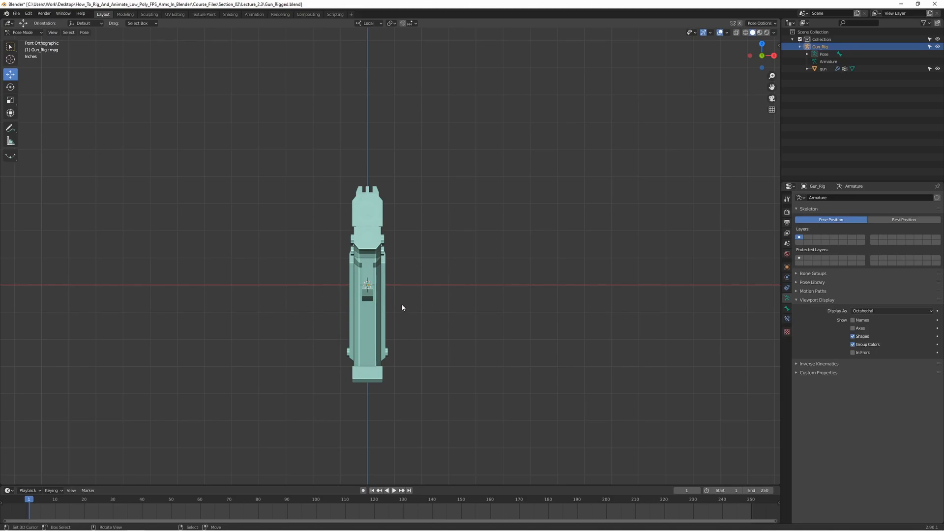
pyautogui.moveTo(454, 318)
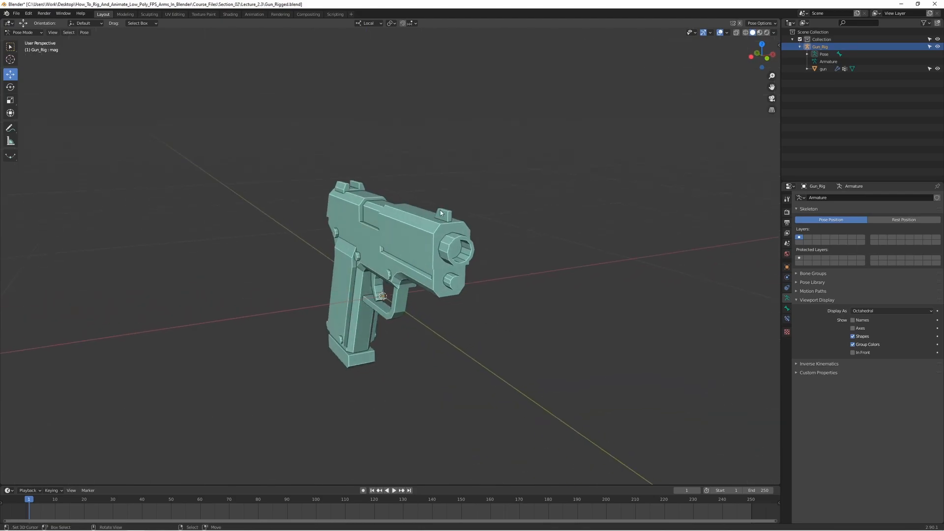
pyautogui.moveTo(487, 281)
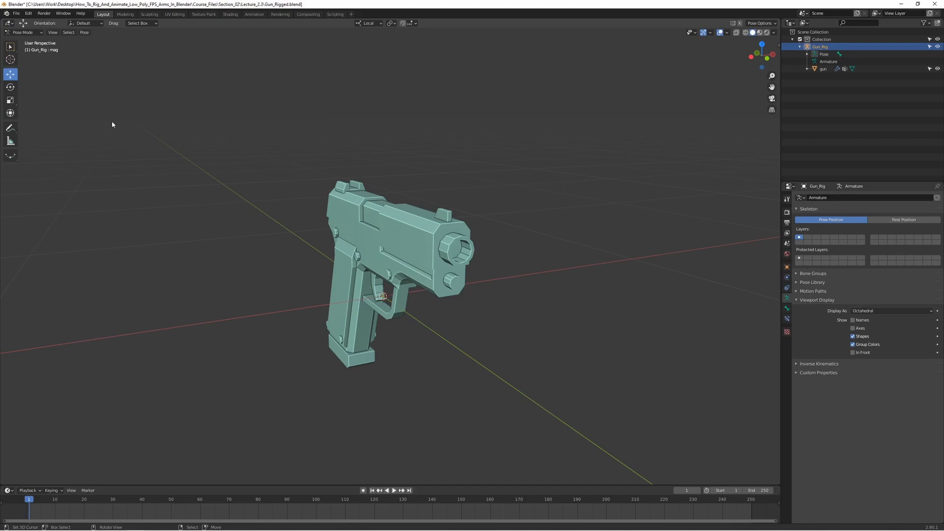
pyautogui.moveTo(600, 186)
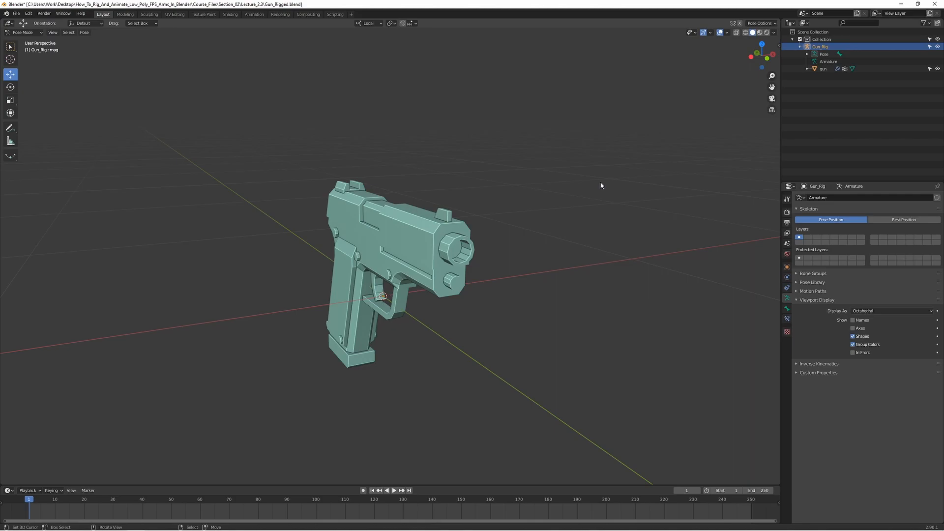
# Step: Add a scaled-down cube, duplicate it along X, and add a UV sphere beside them
pyautogui.press('ctrl+tab')
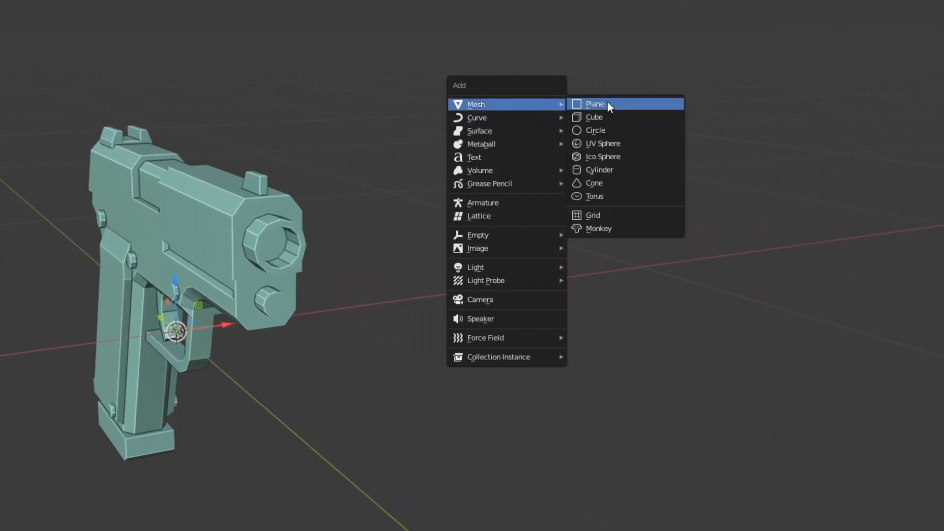
pyautogui.click(594, 117)
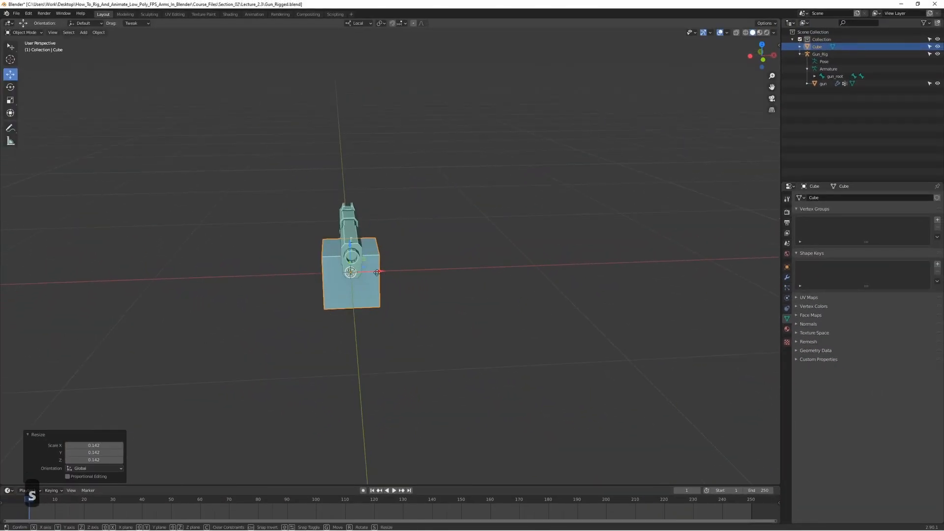
pyautogui.moveTo(351, 272); pyautogui.dragTo(413, 268)
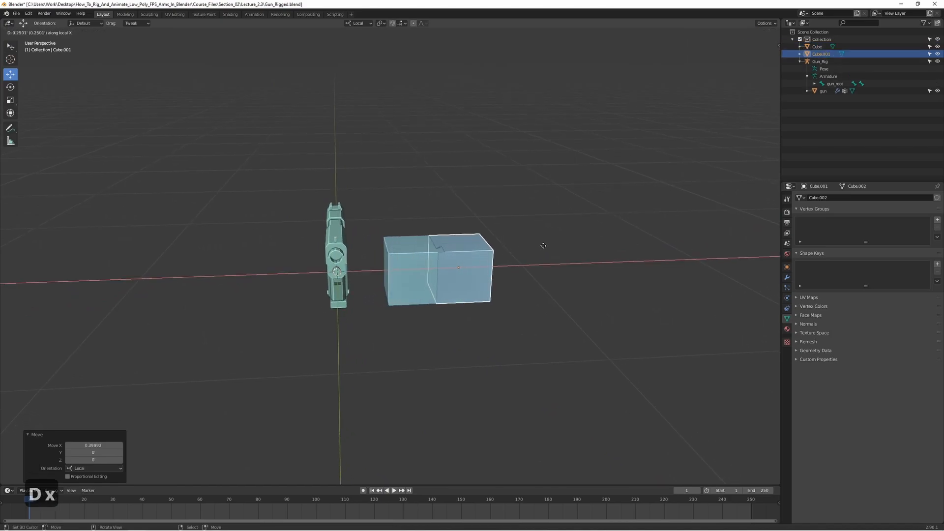
pyautogui.click(497, 266)
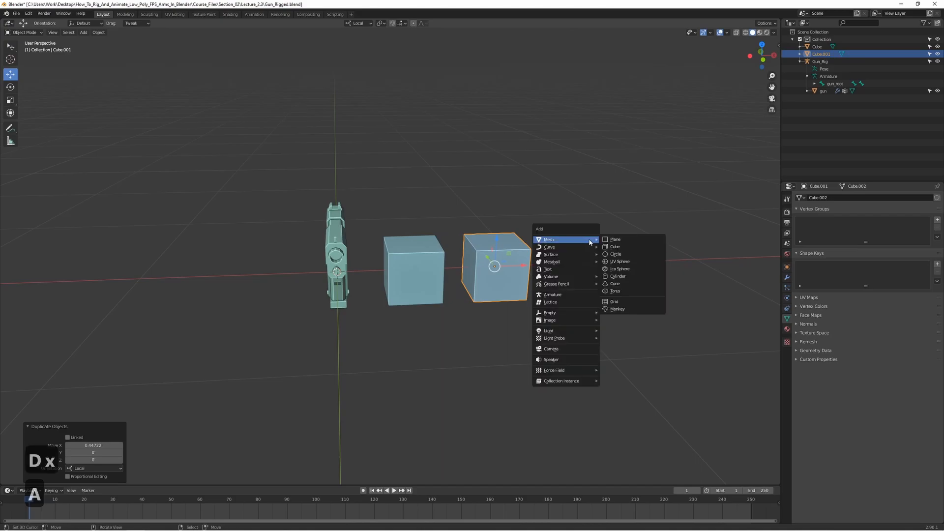
pyautogui.moveTo(619, 268)
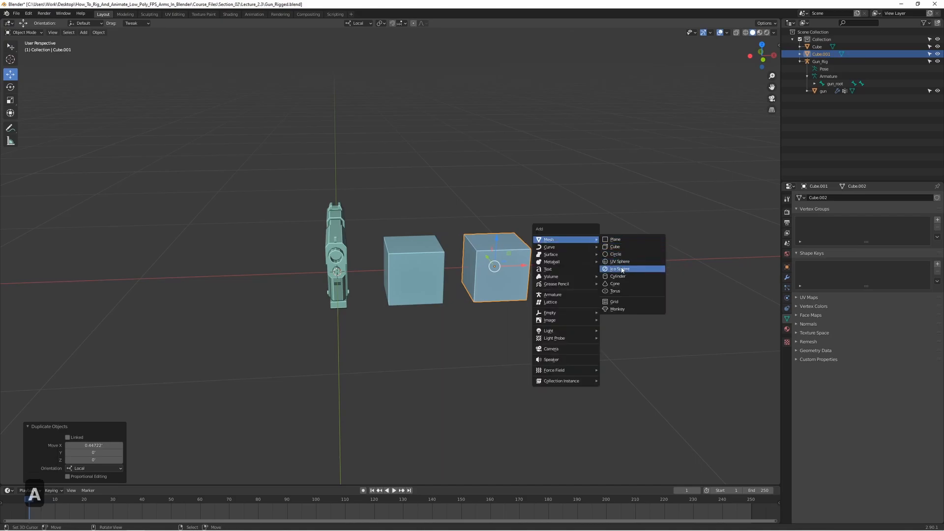
pyautogui.click(620, 261)
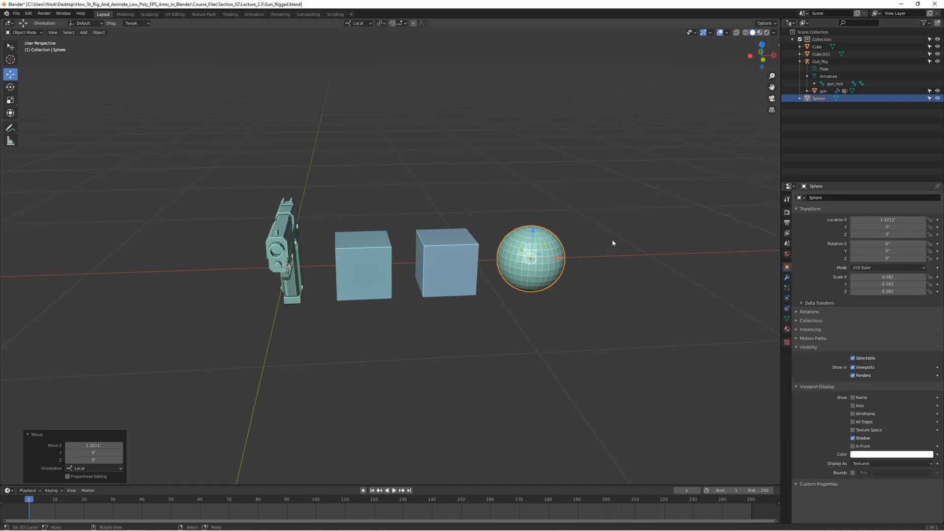
pyautogui.moveTo(528, 233)
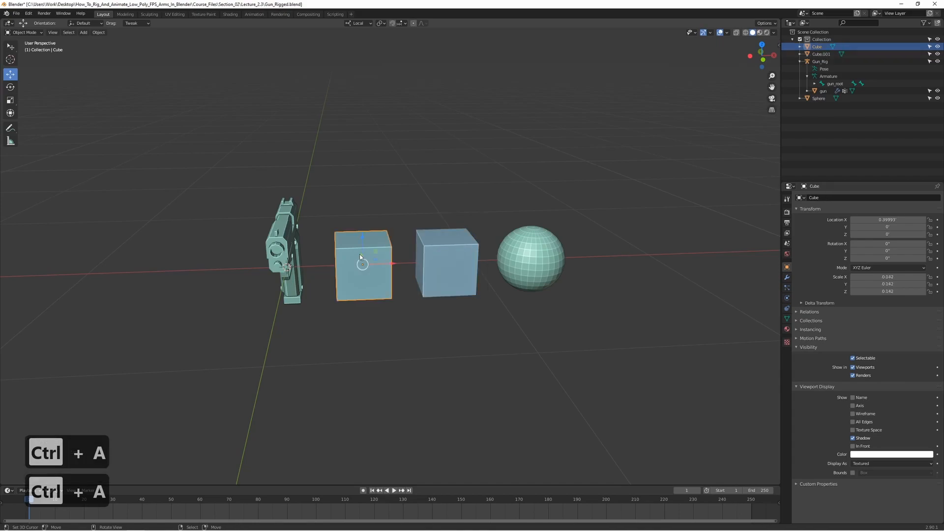
# Step: Apply the left cube's scale so it reads 1
pyautogui.press('ctrl+a')
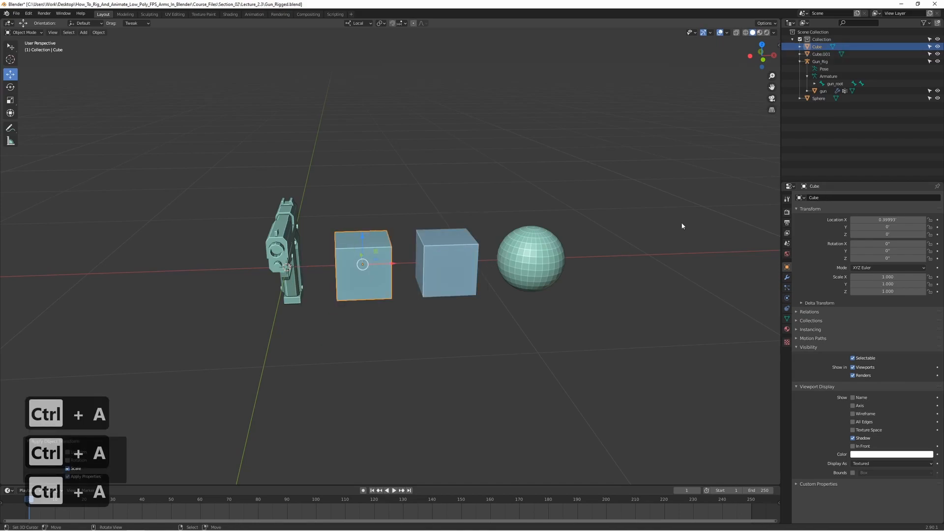
pyautogui.click(530, 259)
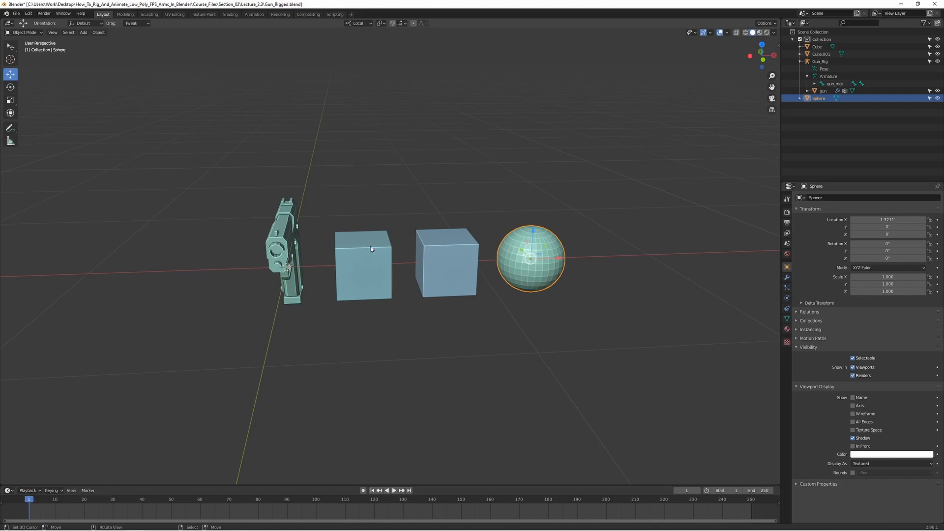
# Step: Rename the objects to Cube_Shape_01, Cube_Shape_02 and Sphere_Shape in the Outliner
pyautogui.click(363, 265)
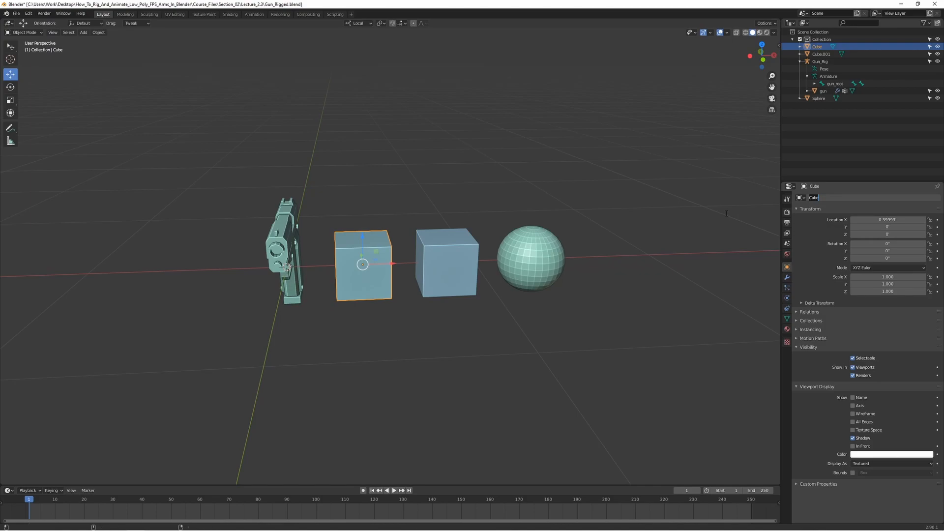
pyautogui.write('Cube_Shape_01')
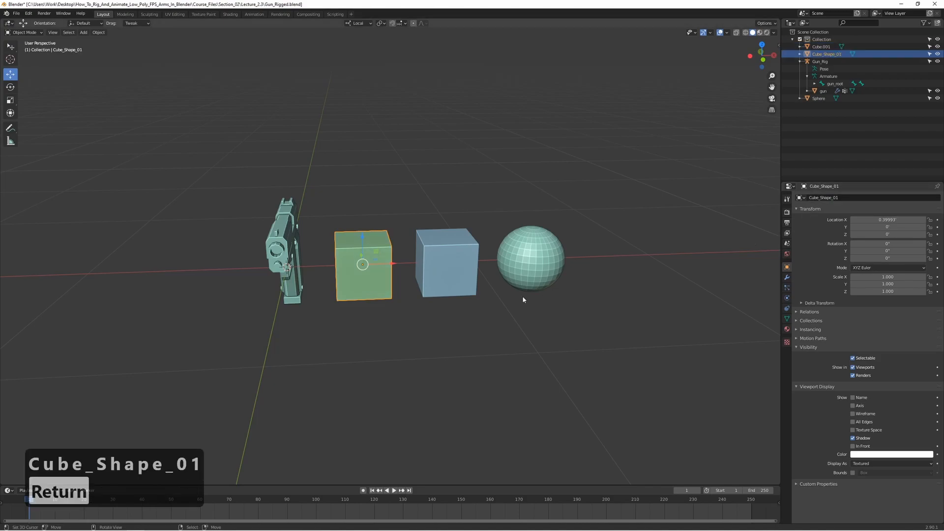
pyautogui.click(447, 262)
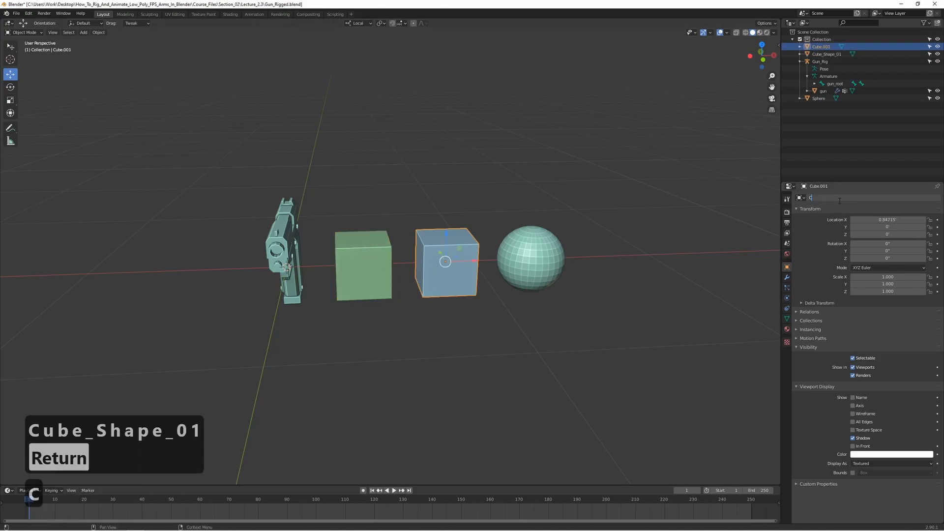
pyautogui.write('Cube_Shape_02')
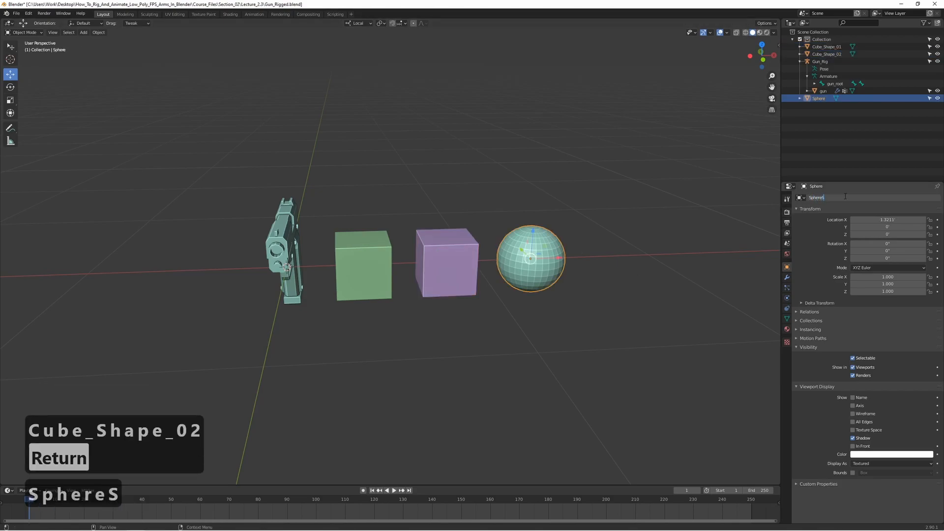
pyautogui.write('_Shape')
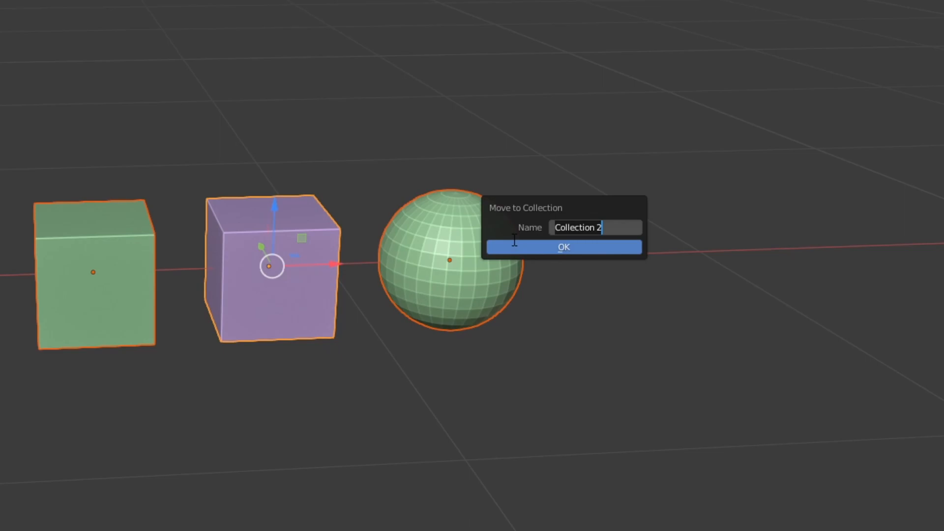
# Step: Move the three shape objects into a new collection named Bone_Shapes
pyautogui.write('Bone')
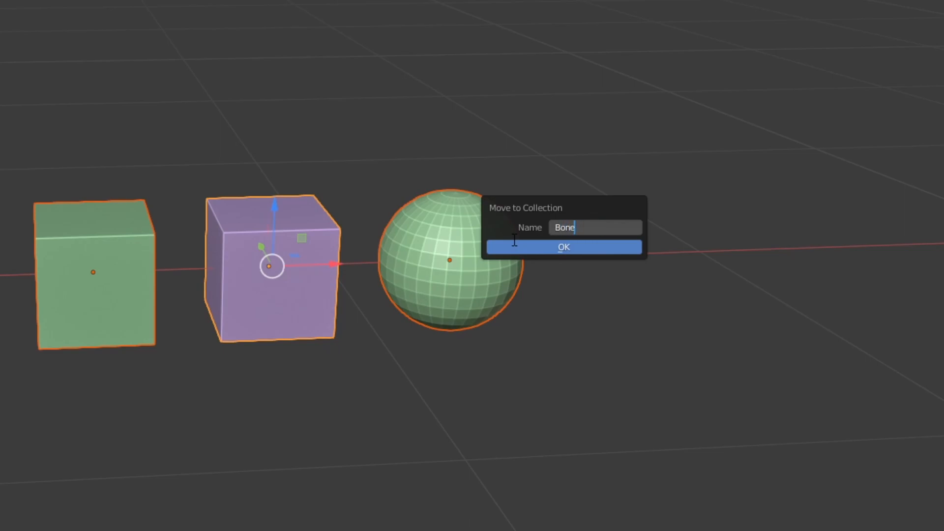
pyautogui.write('_Shapes')
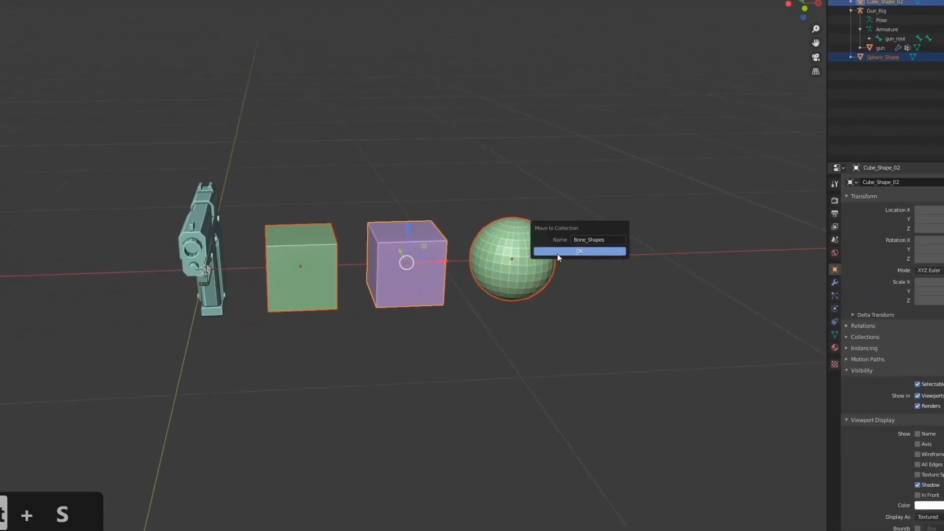
pyautogui.click(578, 250)
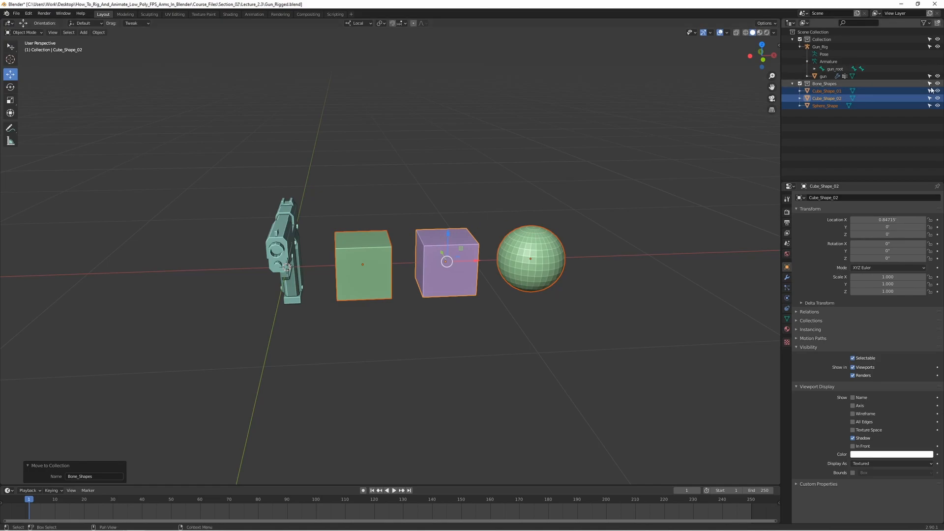
pyautogui.moveTo(936, 85)
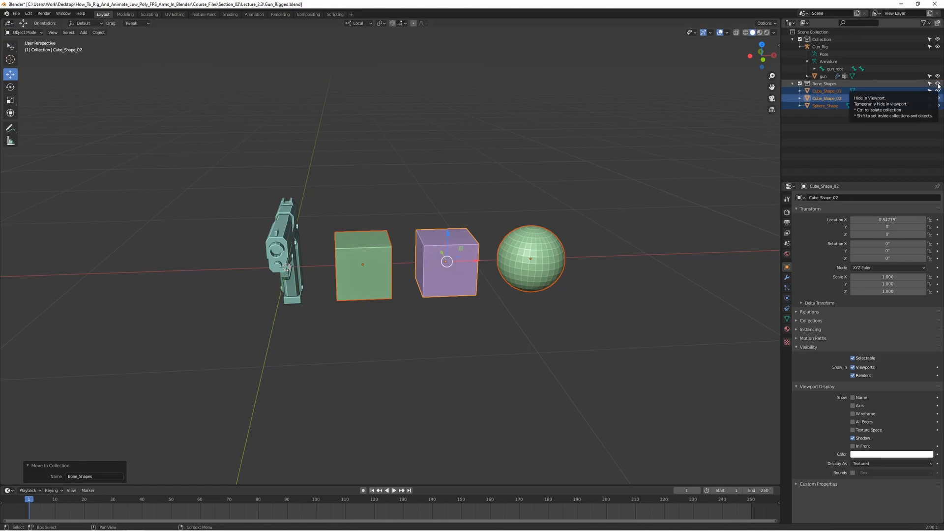
pyautogui.click(936, 84)
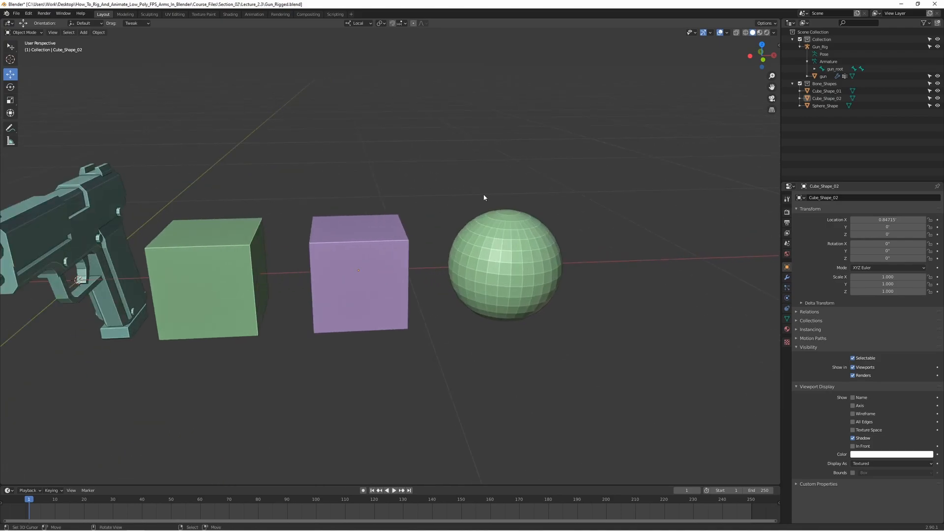
pyautogui.moveTo(462, 200)
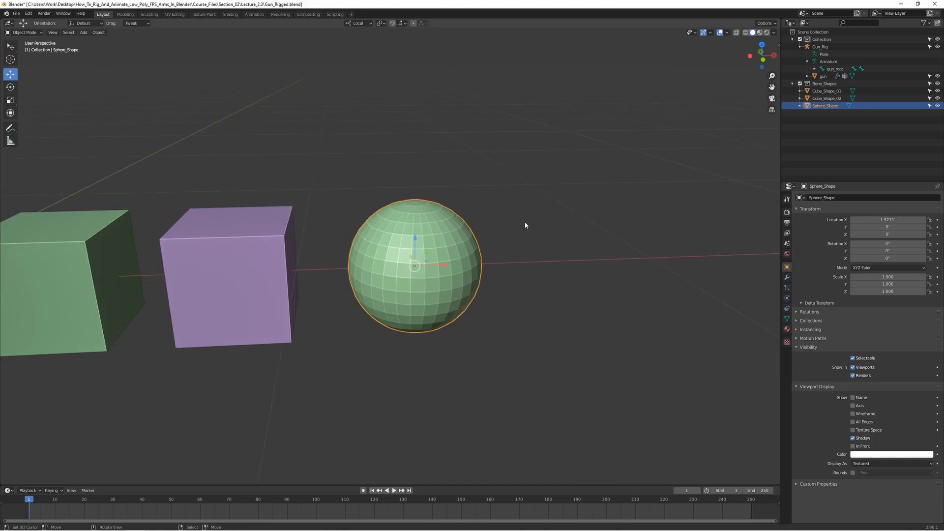
# Step: Delete Sphere_Shape's faces in Edit Mode, leaving three crossing edge rings
pyautogui.press('Tab')
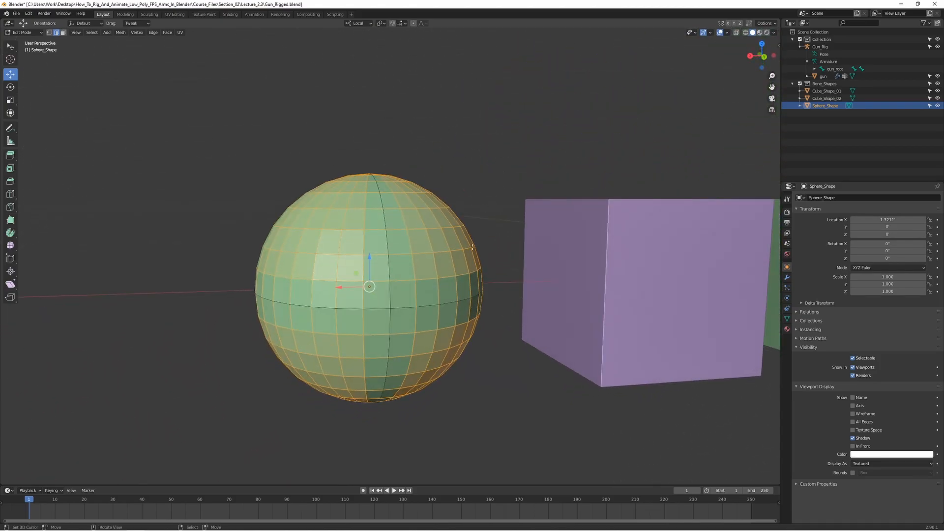
pyautogui.moveTo(438, 249)
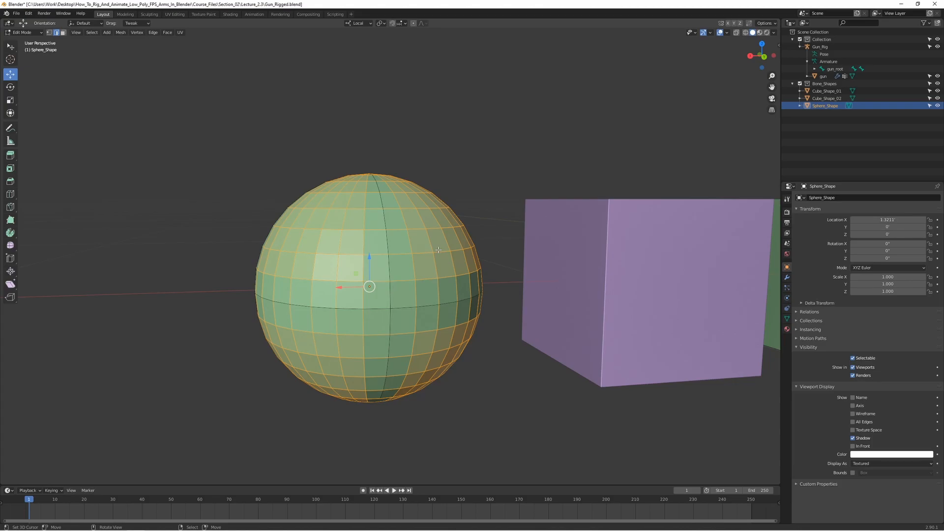
pyautogui.moveTo(408, 276)
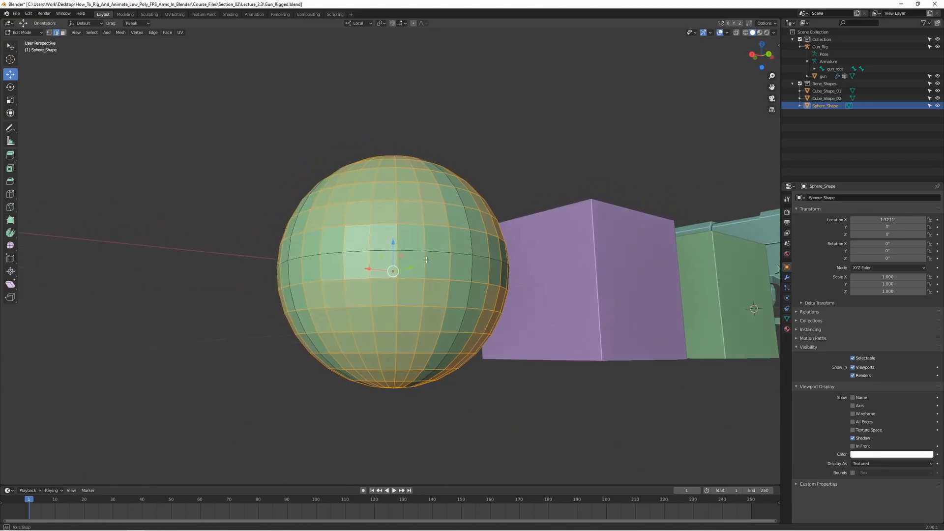
pyautogui.moveTo(421, 259); pyautogui.dragTo(566, 257)
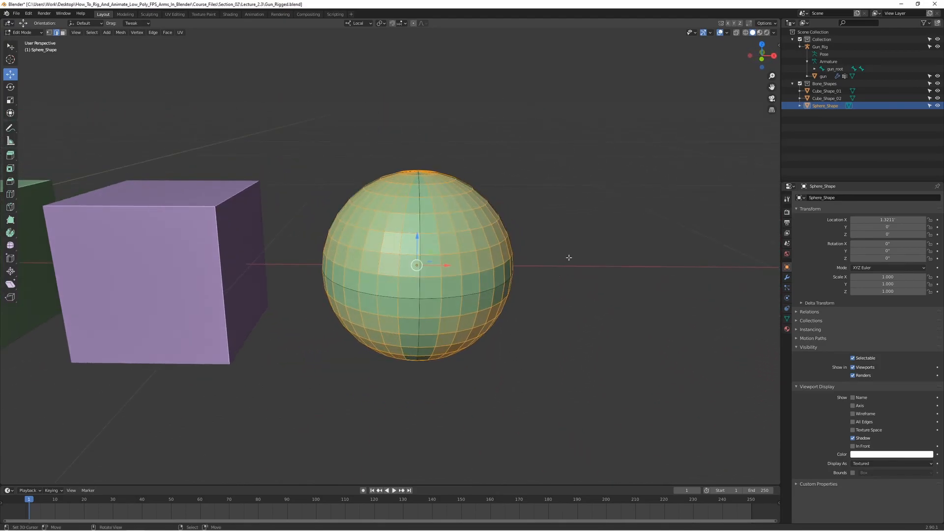
pyautogui.moveTo(424, 251)
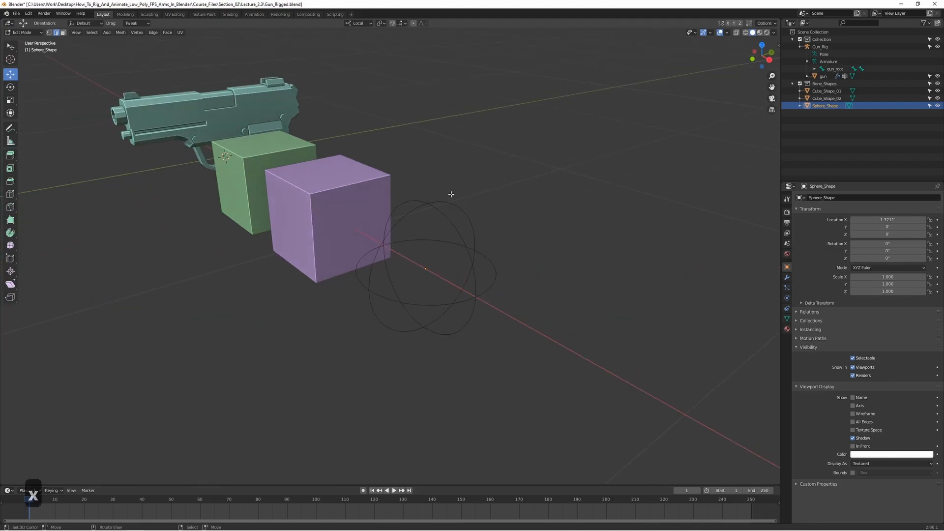
pyautogui.press('Tab')
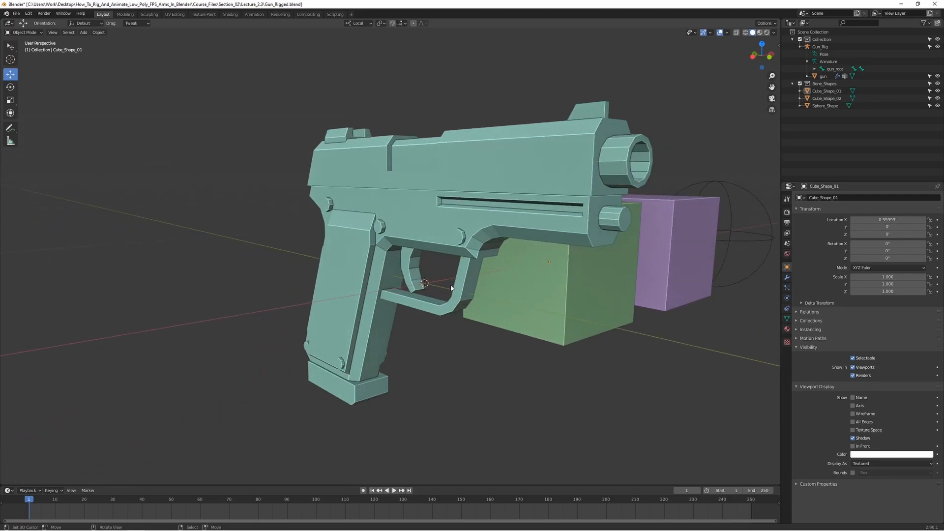
# Step: Switch the viewport to wireframe shading and select the gun_root bone in Pose Mode
pyautogui.press('z')
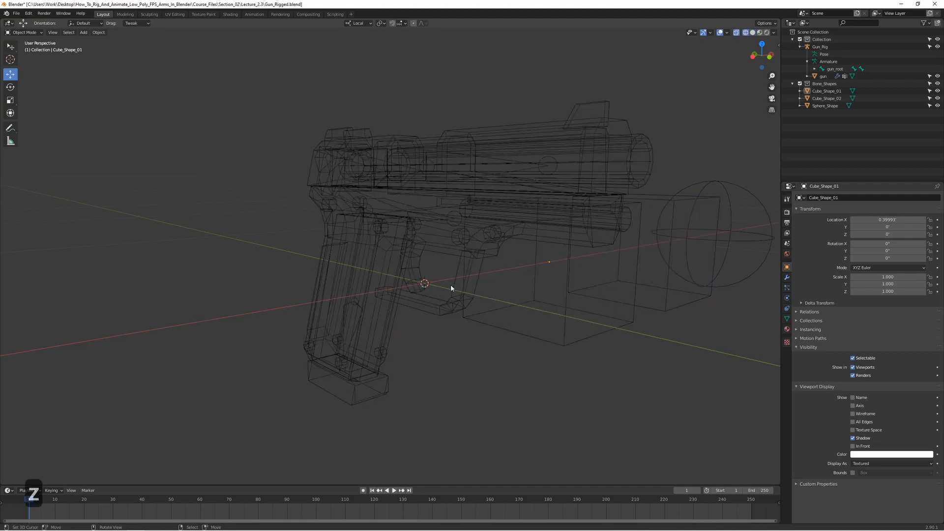
pyautogui.click(820, 46)
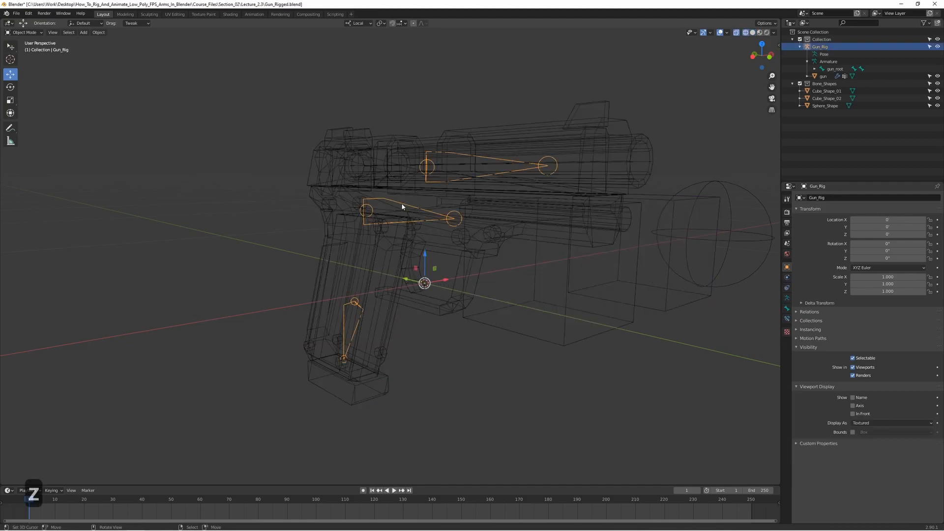
pyautogui.click(24, 32)
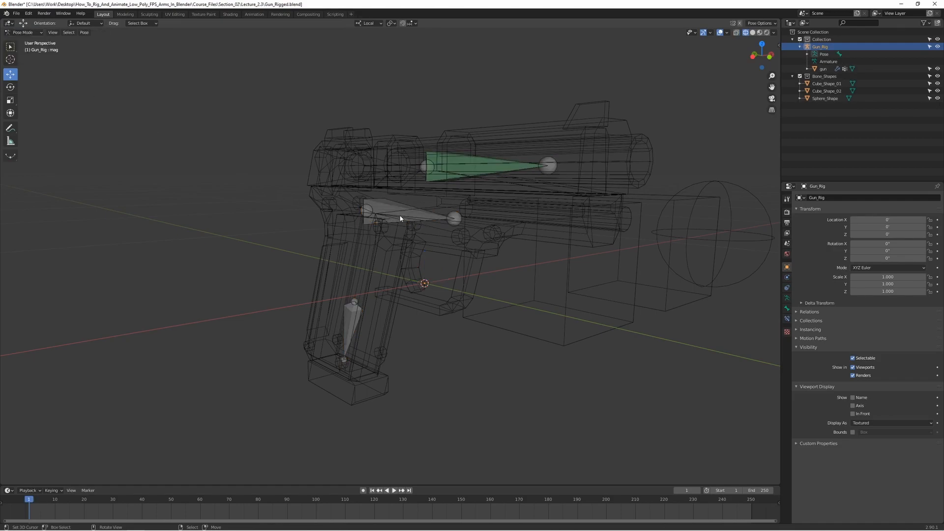
pyautogui.moveTo(390, 204)
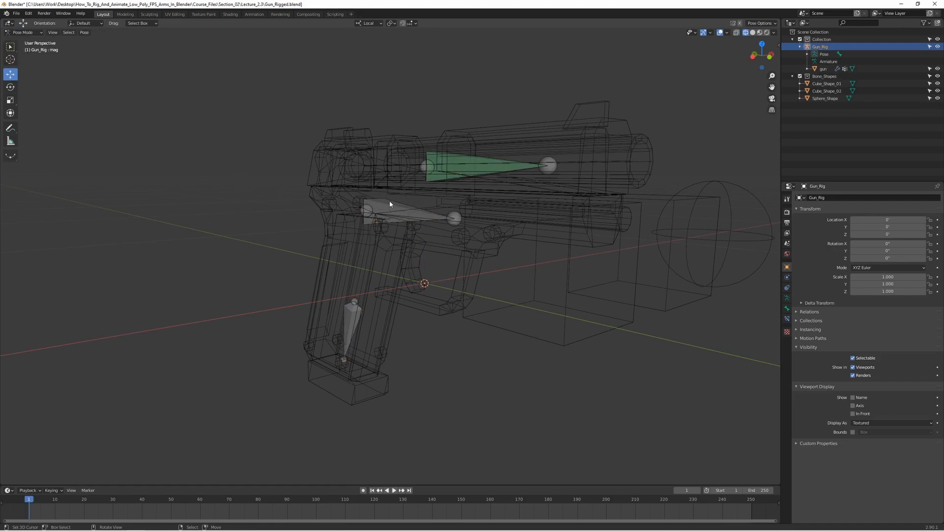
pyautogui.click(389, 203)
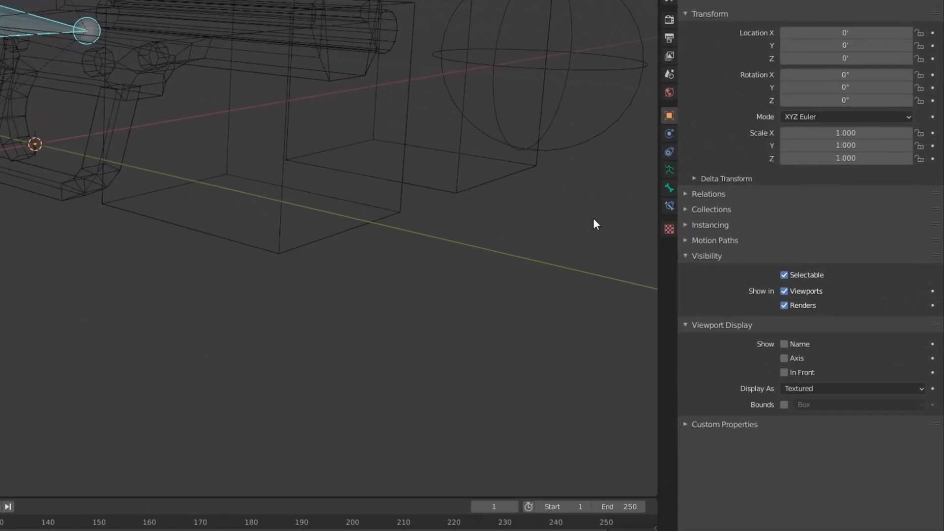
# Step: Set gun_root's Custom Object to Sphere_Shape at scale 10, then Cube_Shape_01 on slide
pyautogui.click(667, 188)
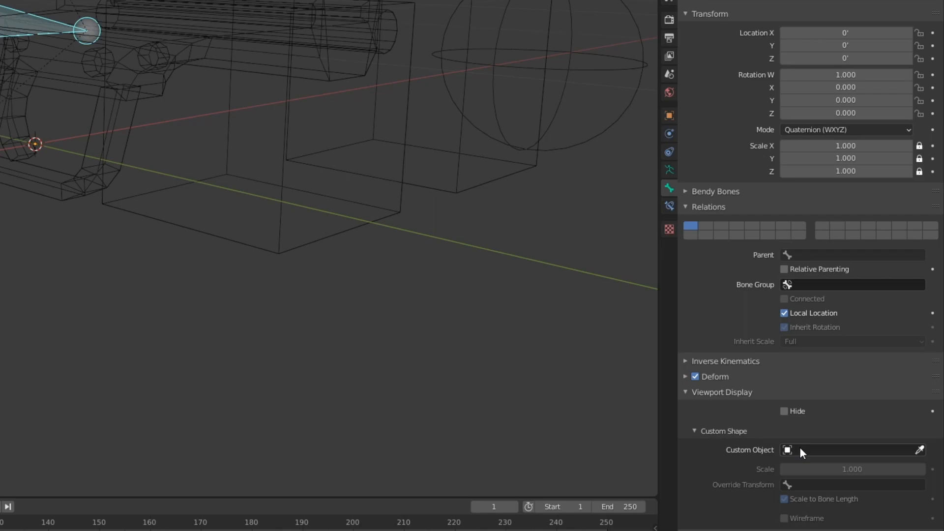
pyautogui.click(848, 450)
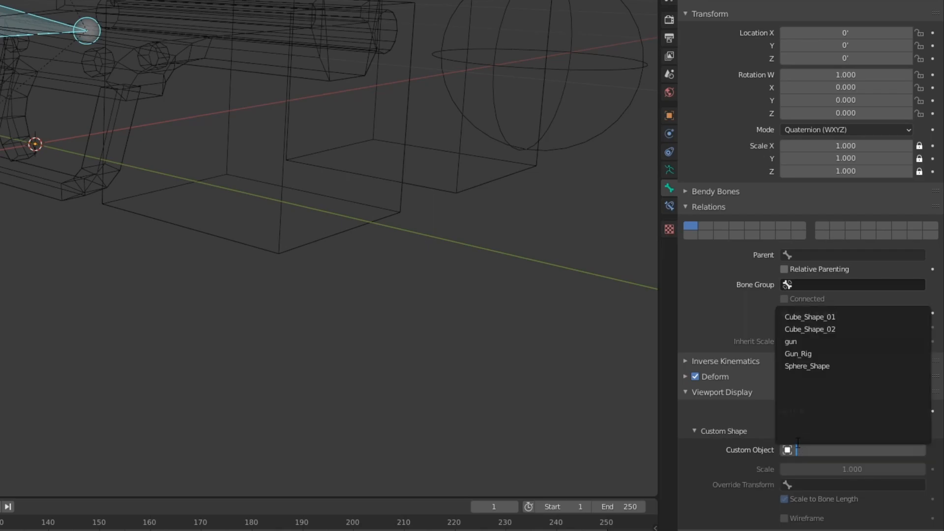
pyautogui.click(806, 365)
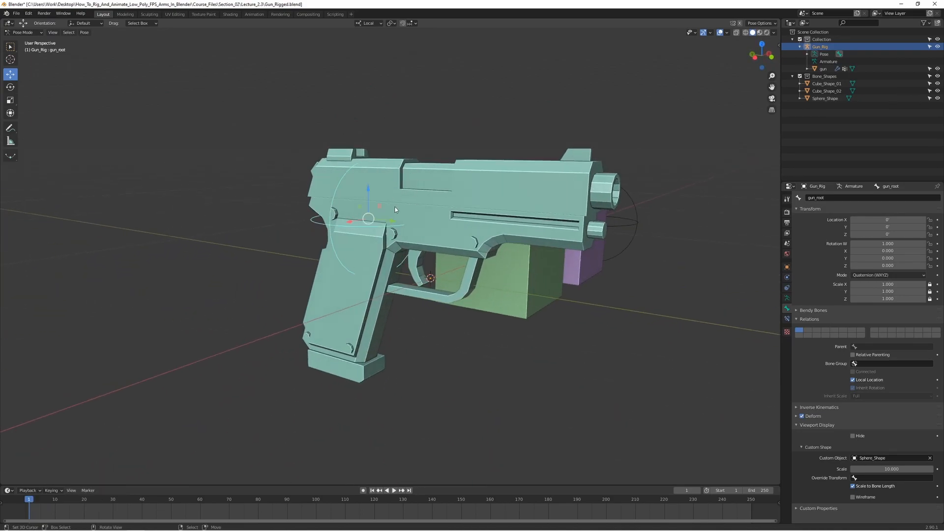
pyautogui.moveTo(395, 207); pyautogui.dragTo(451, 280)
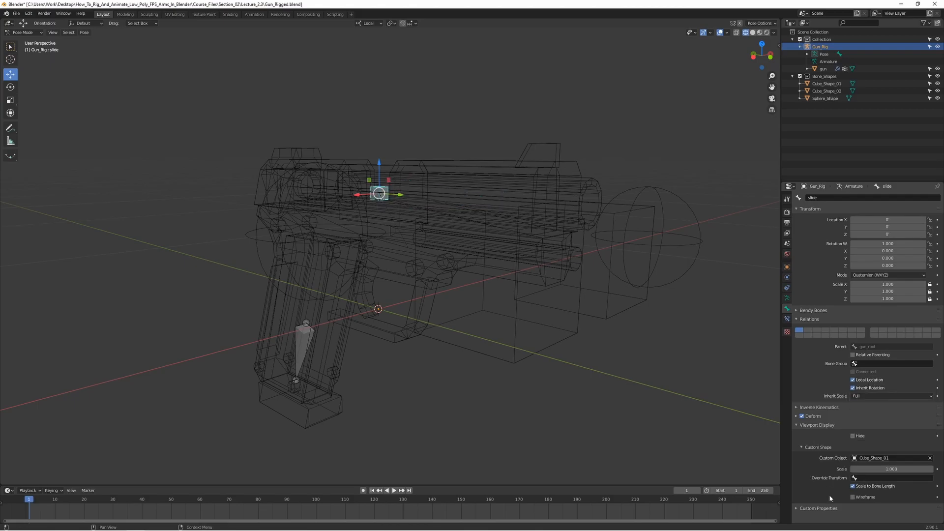
# Step: Set the slide bone's Custom Shape Scale to 5.9 with Wireframe on and inspect from the front
pyautogui.click(852, 497)
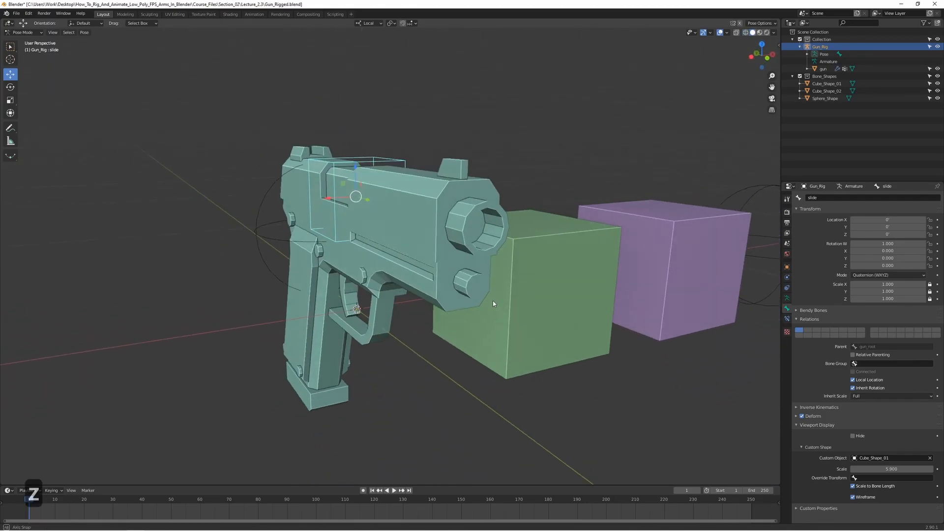
pyautogui.moveTo(493, 304); pyautogui.dragTo(440, 318)
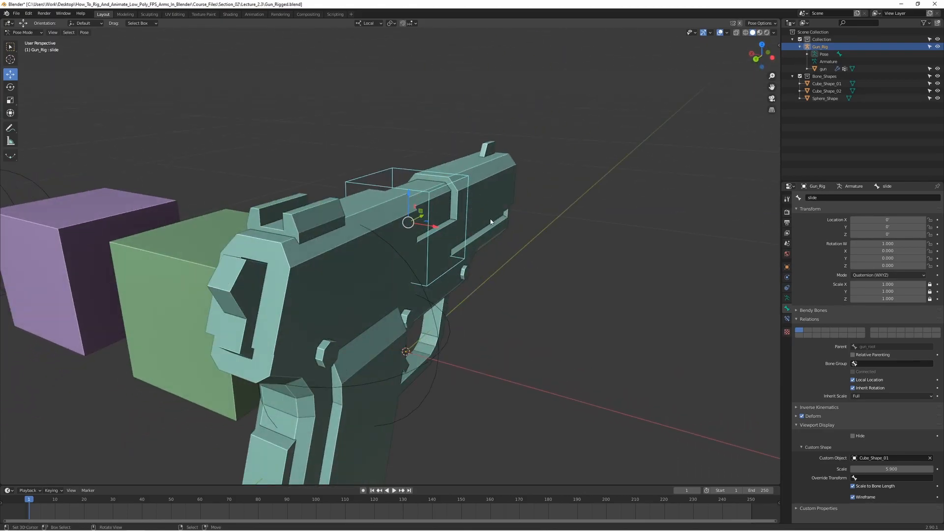
pyautogui.moveTo(491, 222); pyautogui.dragTo(498, 206)
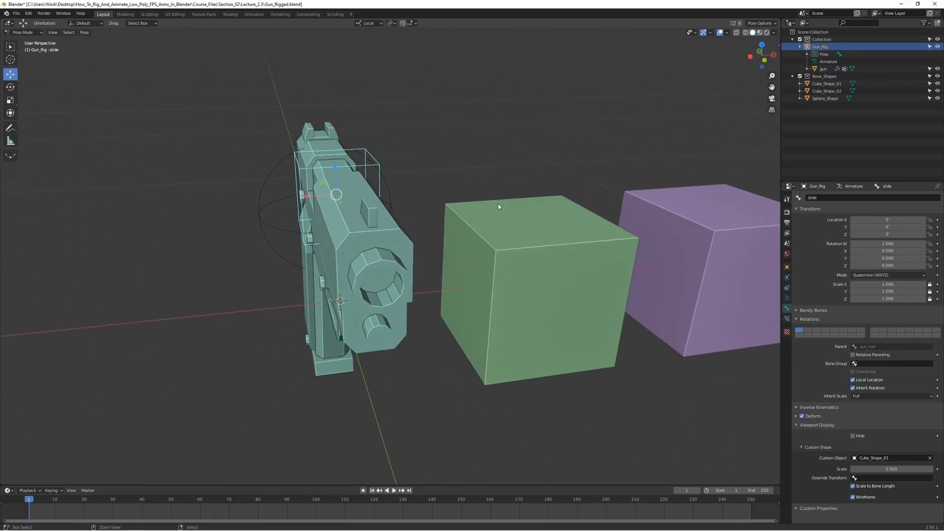
# Step: Scale Cube_Shape_01 along X, Z and Y in Edit Mode into a narrow box around the slide, then return to Pose Mode
pyautogui.press('Ctrl+Tab')
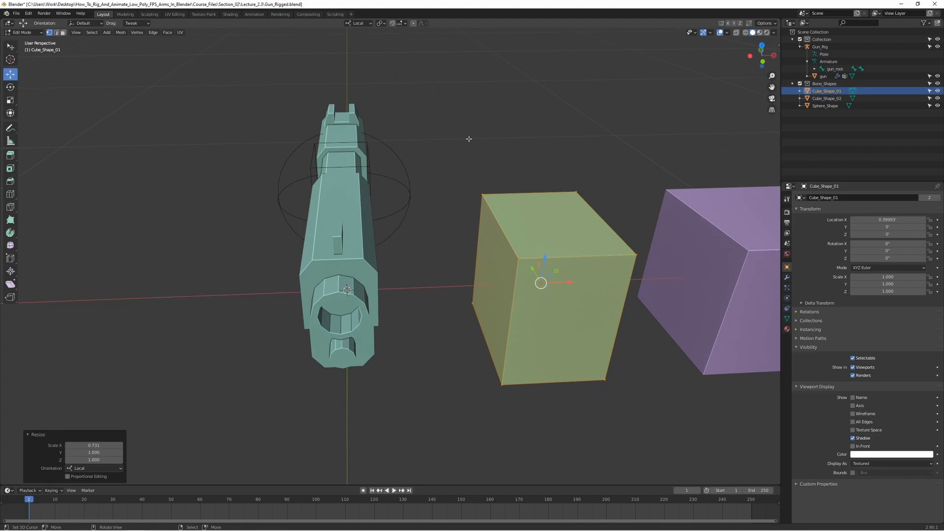
pyautogui.moveTo(492, 157)
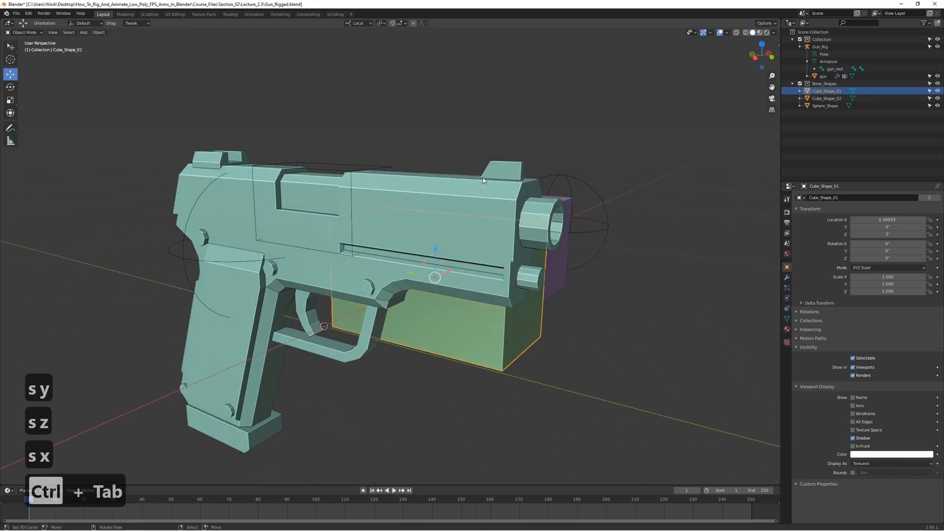
pyautogui.press('ctrl+tab')
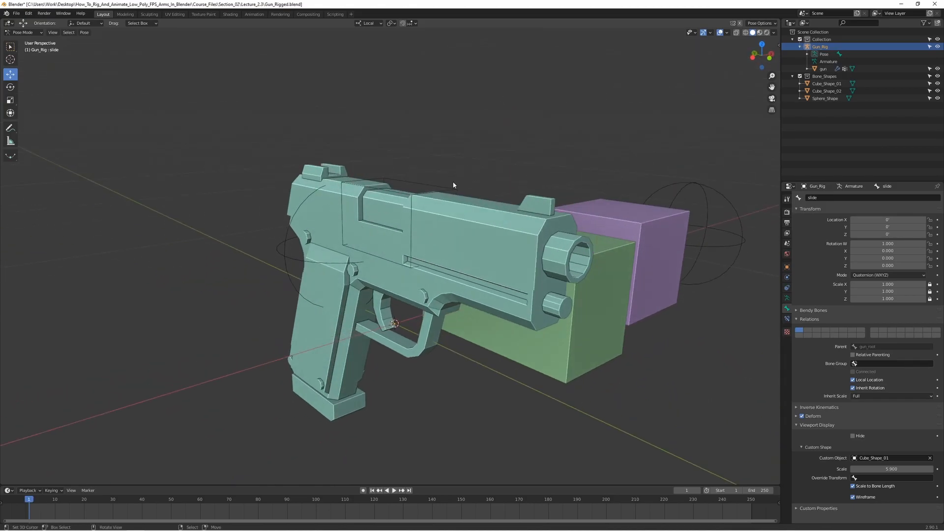
pyautogui.moveTo(376, 293)
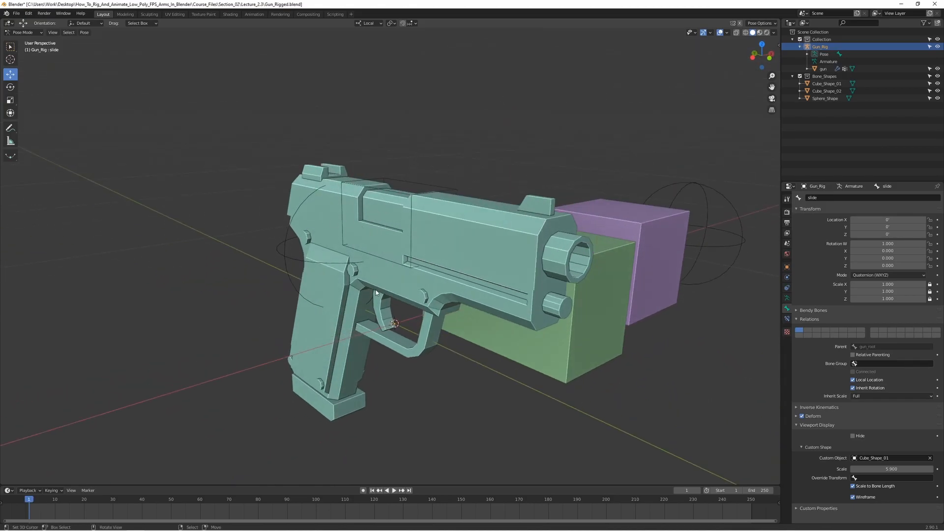
# Step: Assign Cube_Shape_02 as the mag bone's custom shape at scale 14, drawn as wireframe
pyautogui.press('z')
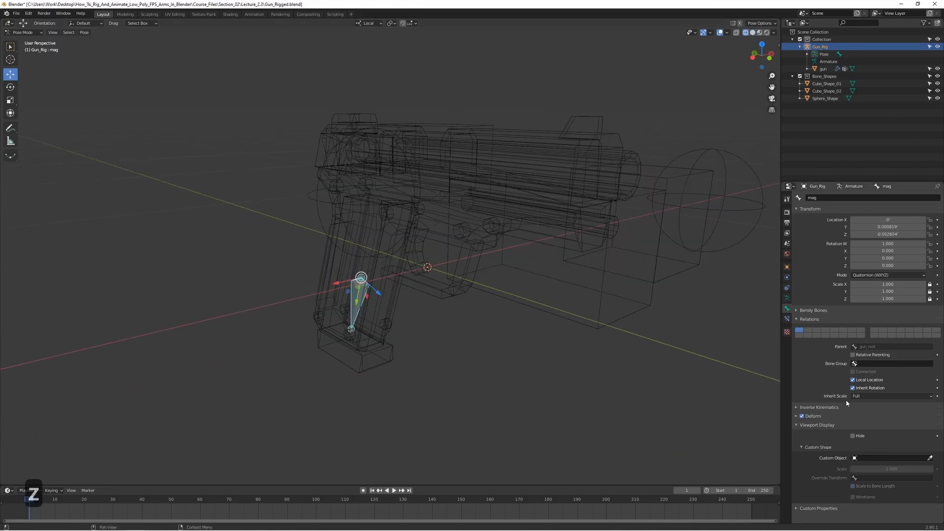
pyautogui.click(853, 362)
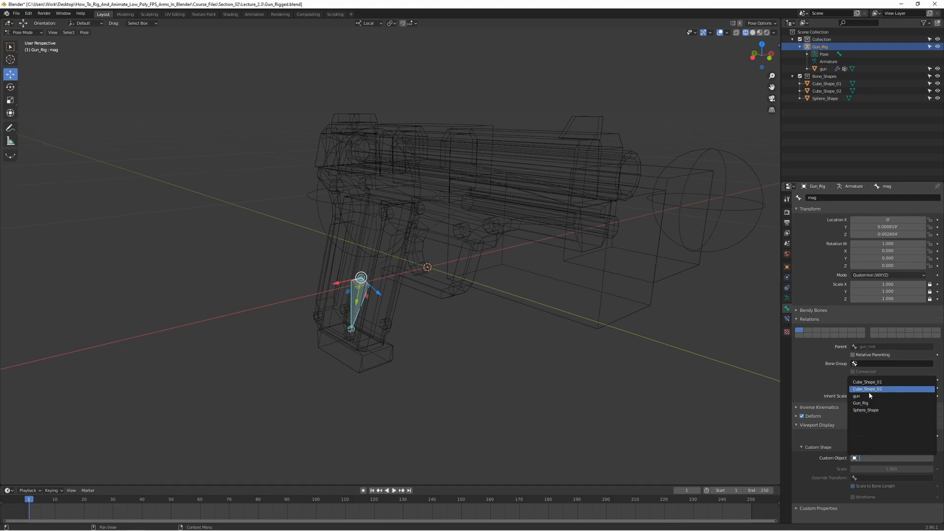
pyautogui.click(866, 389)
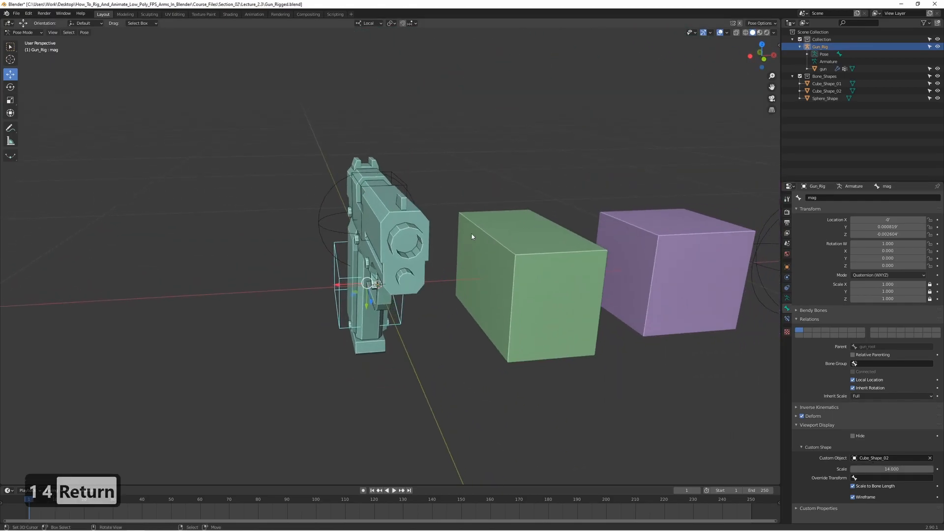
# Step: Scale Cube_Shape_02 into a slimmer box, then move the mag bone along Y to pull out the magazine
pyautogui.press('Tab')
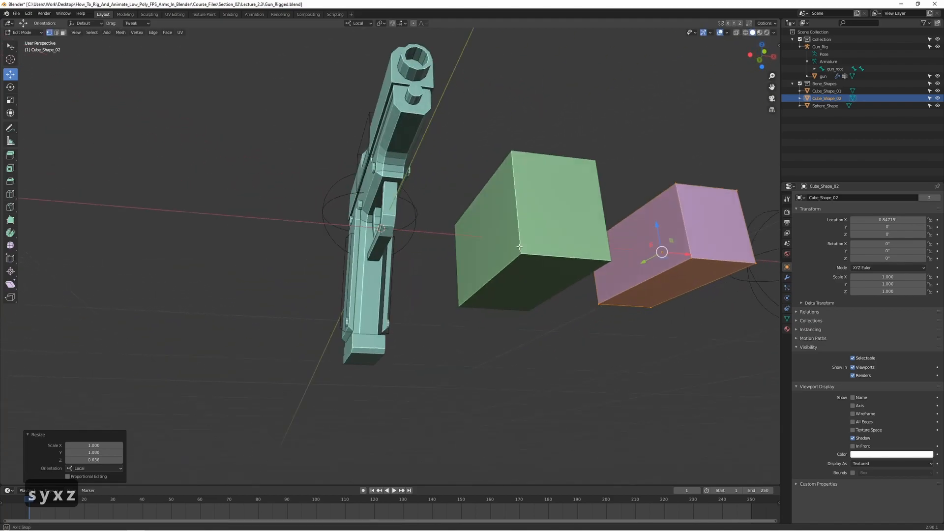
pyautogui.press('Tab')
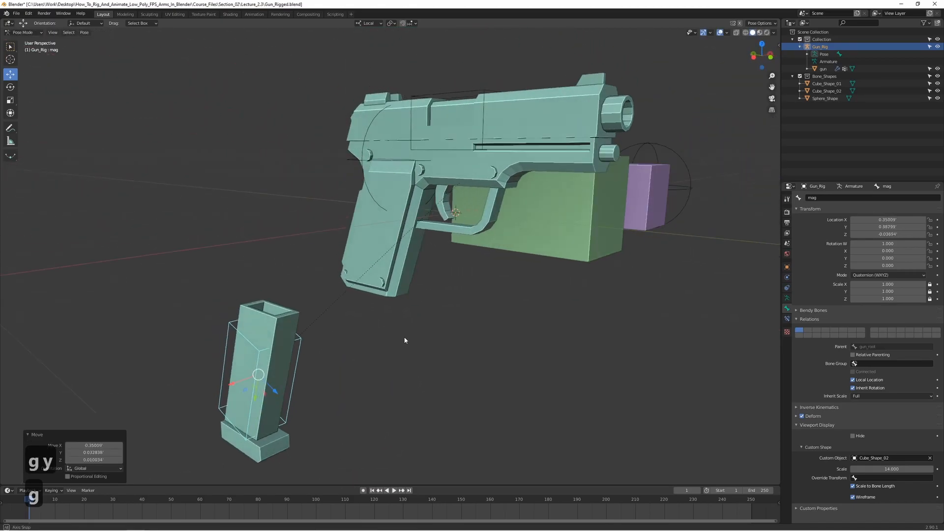
# Step: Undo the magazine move so the mag bone returns to its rest position inside the gun
pyautogui.press('ctrl+z')
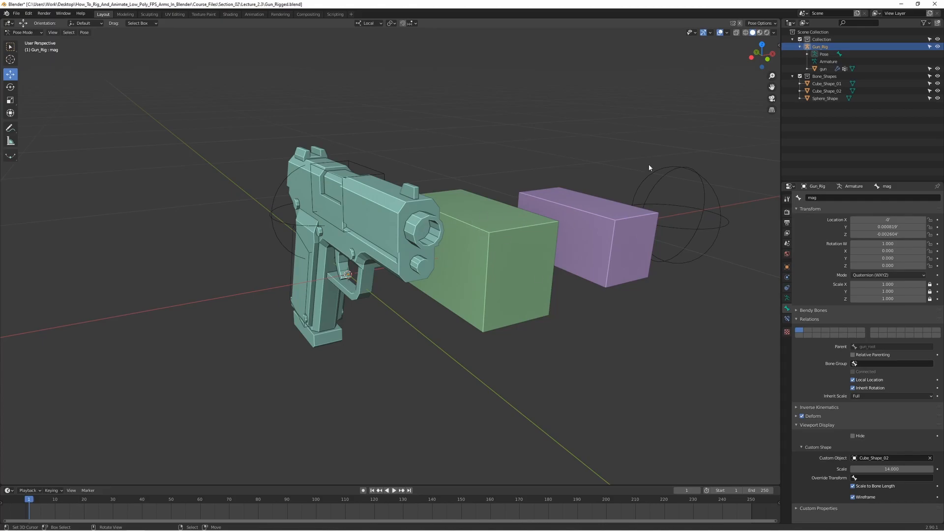
pyautogui.moveTo(508, 212)
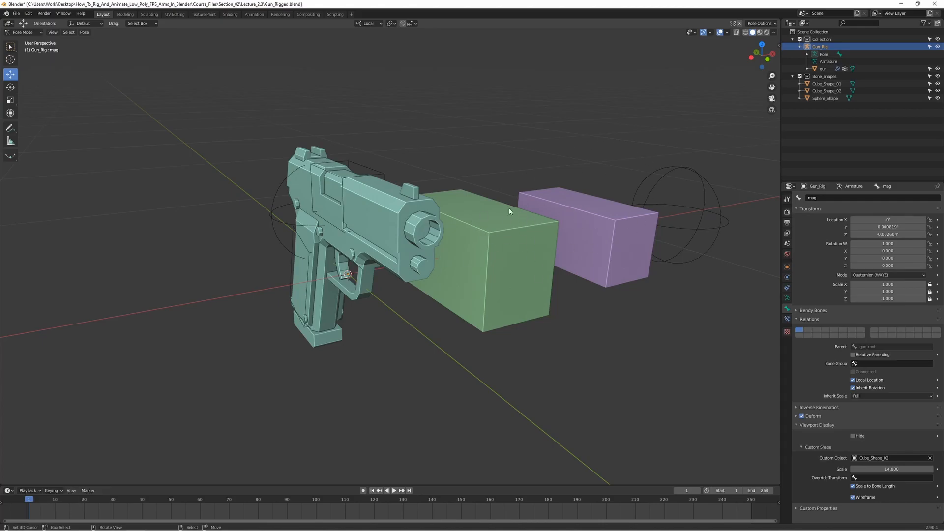